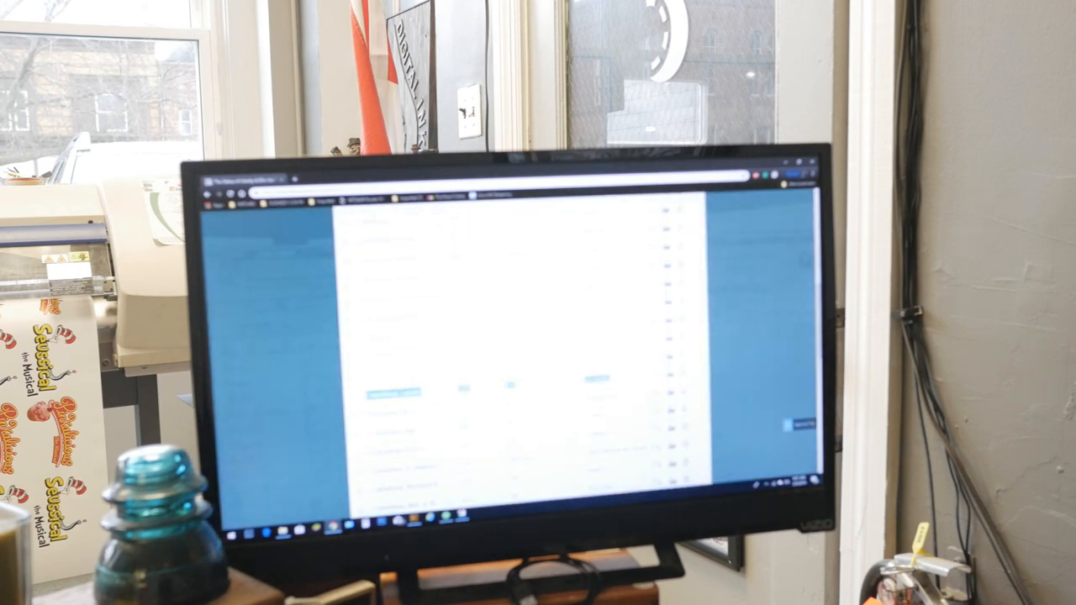
{"action": "scroll", "scroll_direction": "up", "scroll_amount": 3}
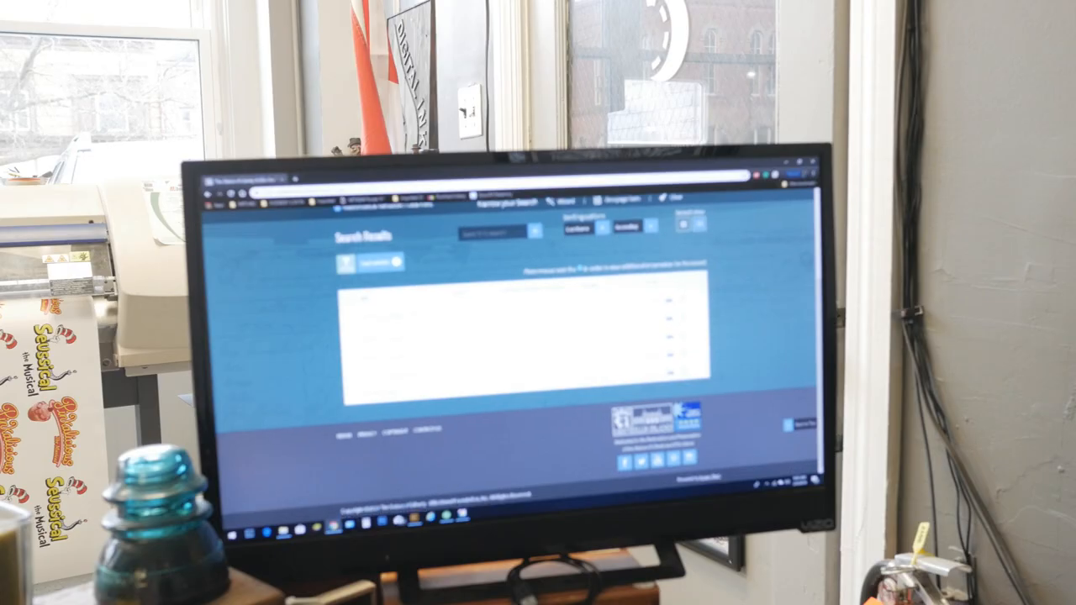
{"action": "scroll", "scroll_direction": "up", "scroll_amount": 3}
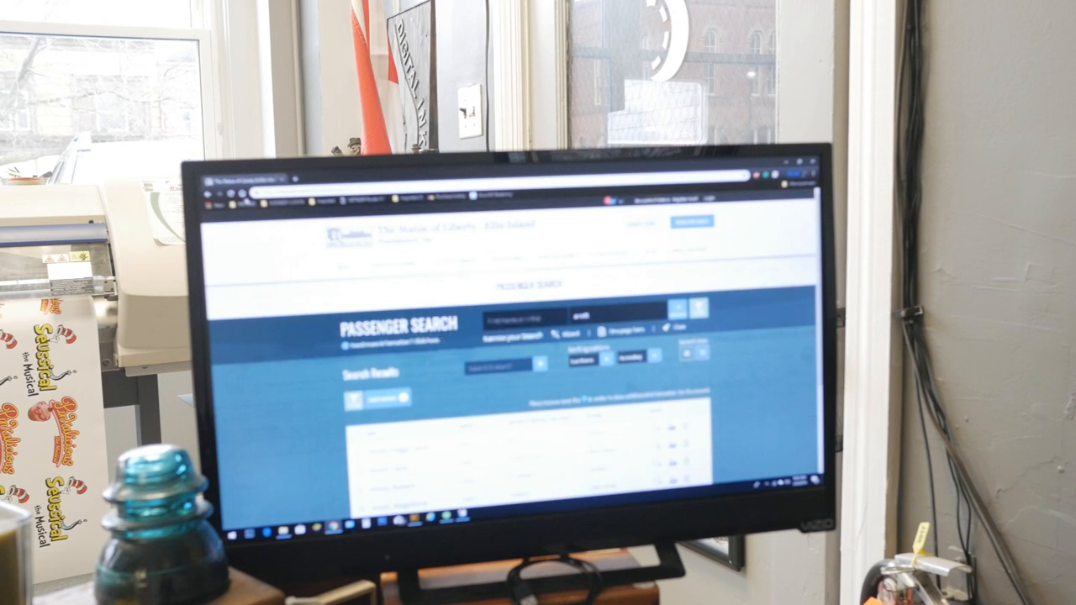